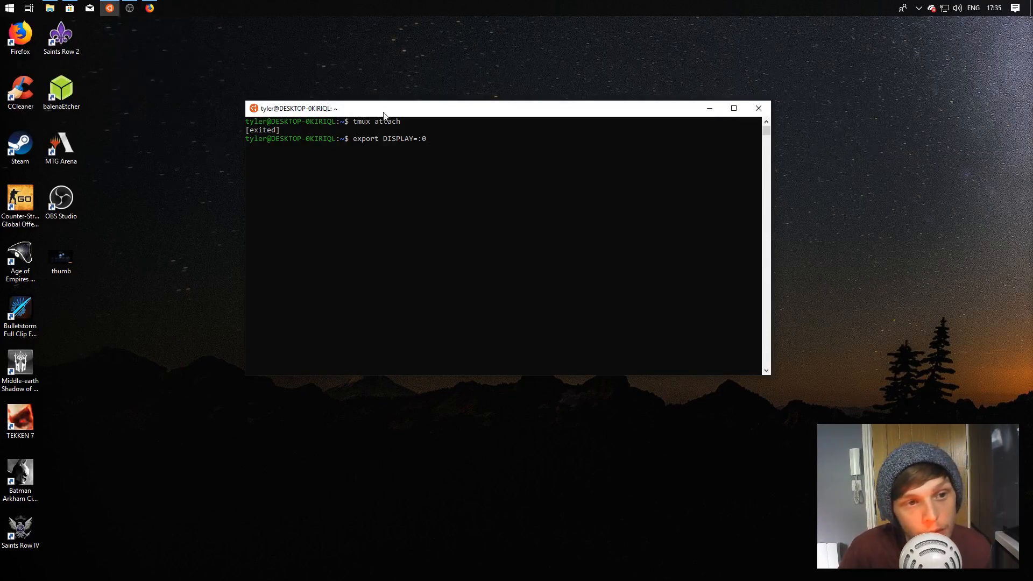
# Step: Shift the terminal window slightly right to reveal the Firefox search for 'xming'
pyautogui.moveTo(383, 108); pyautogui.dragTo(388, 110)
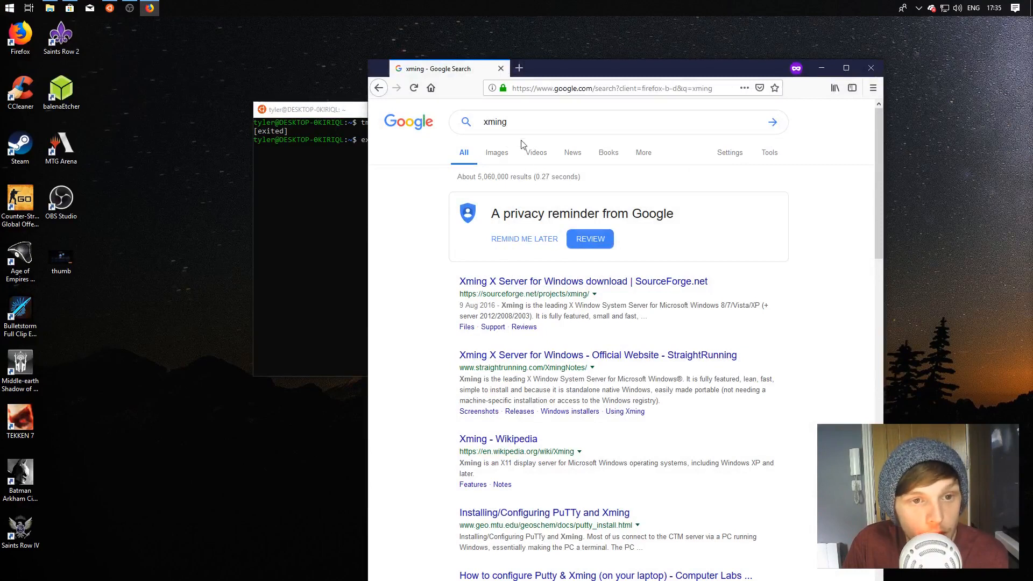
# Step: View the SourceForge Xming page, decline the privacy popup, and close Firefox
pyautogui.click(413, 87)
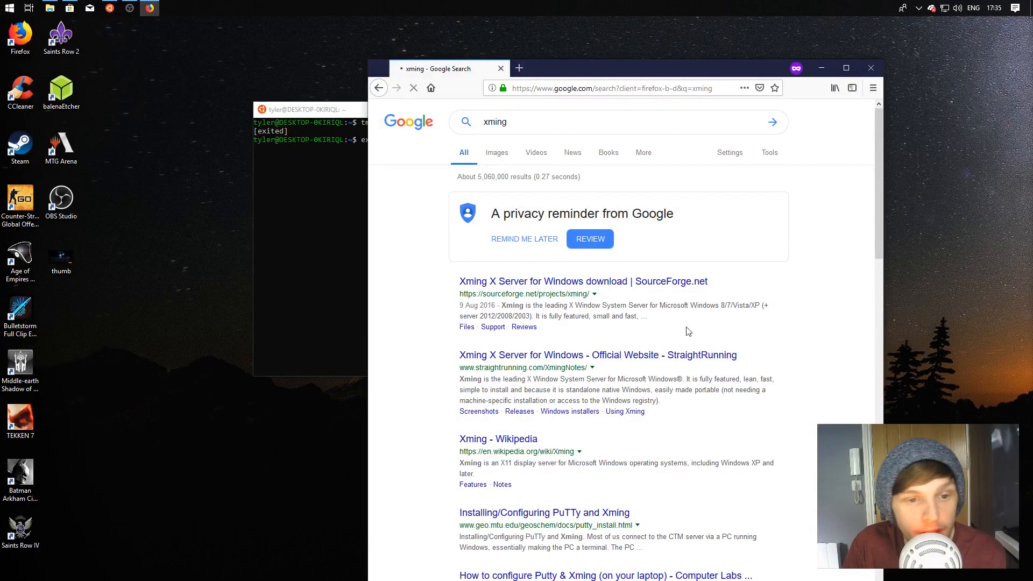
pyautogui.click(582, 280)
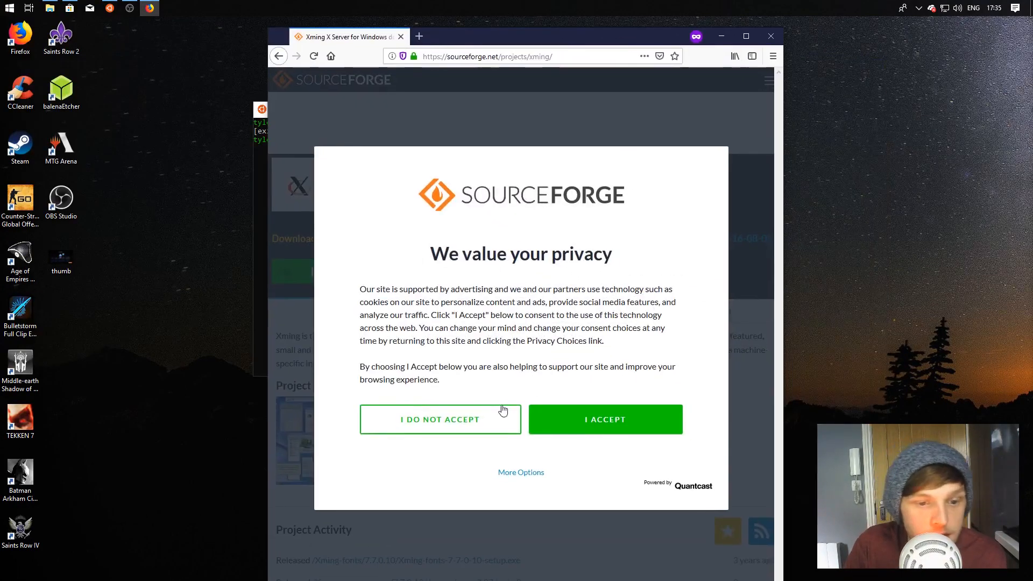
pyautogui.click(604, 419)
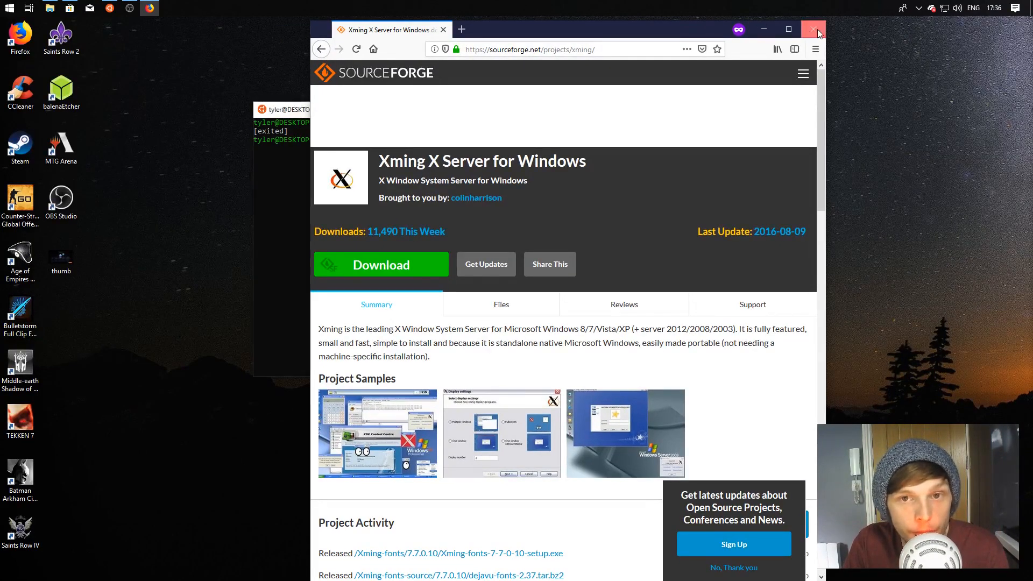
pyautogui.click(818, 31)
pyautogui.write('export DISPLAY=:0')
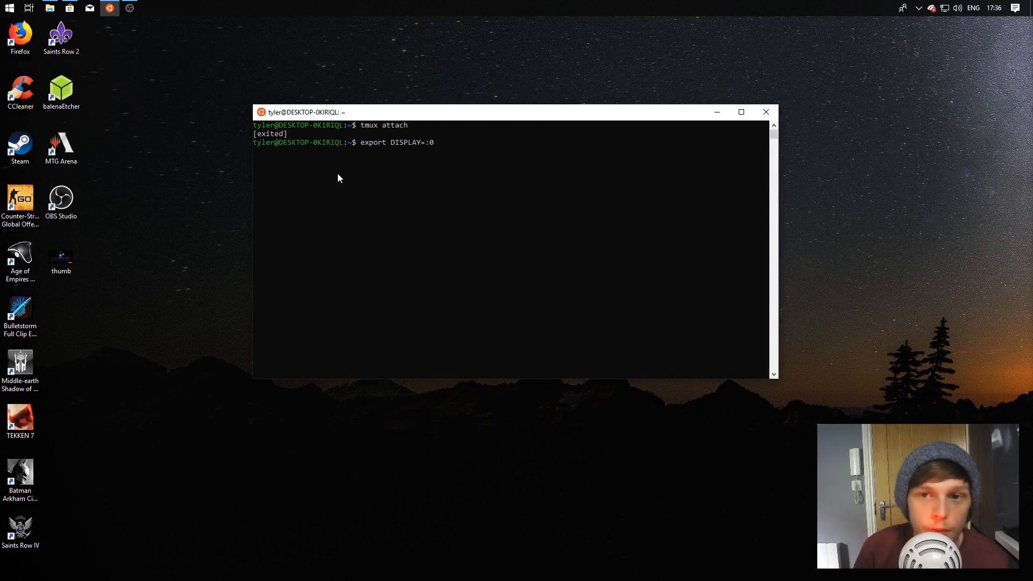
# Step: Reveal the hidden tray icons to check that Xming Server:0.0 is running
pyautogui.click(902, 8)
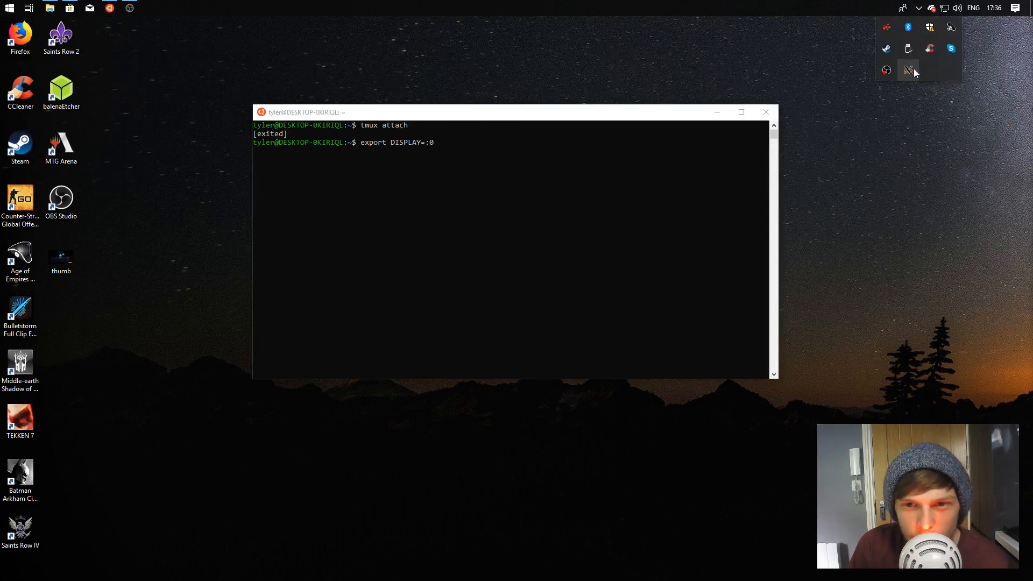
pyautogui.moveTo(908, 71)
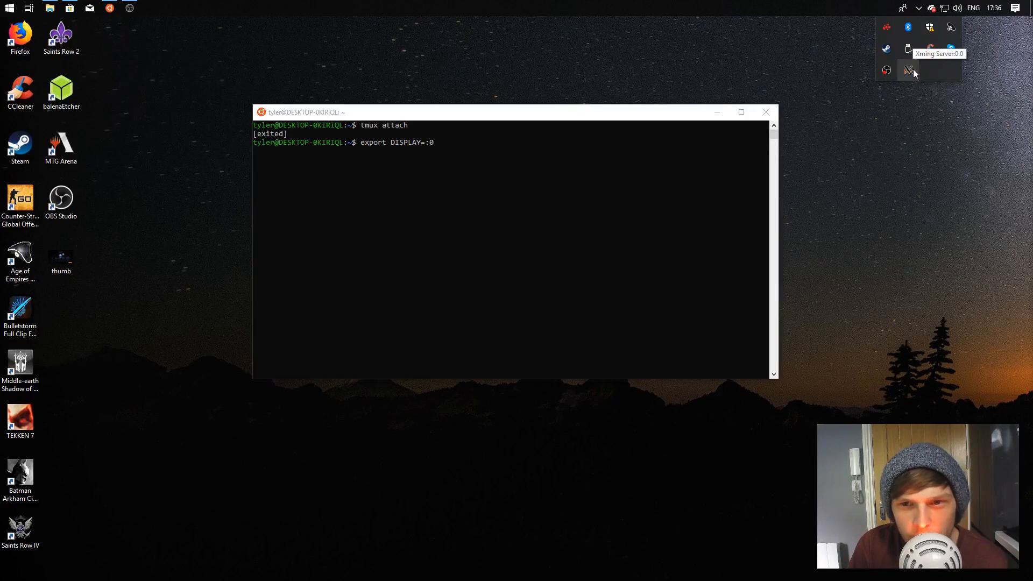
pyautogui.moveTo(897, 136)
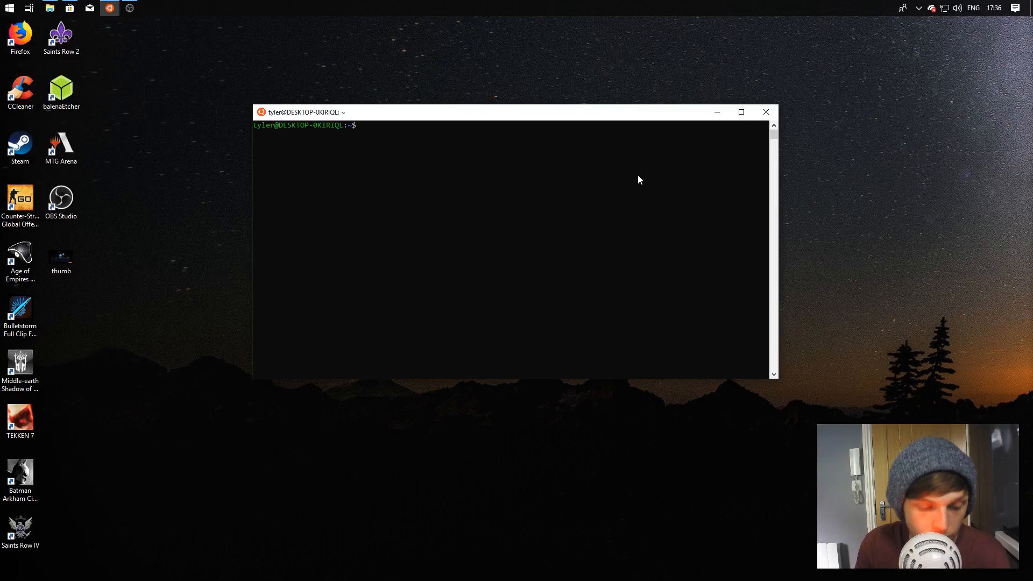
# Step: Start a tmux session with 'tmux attach' then 'tmux' to host the VLC pane
pyautogui.write('tmux attach')
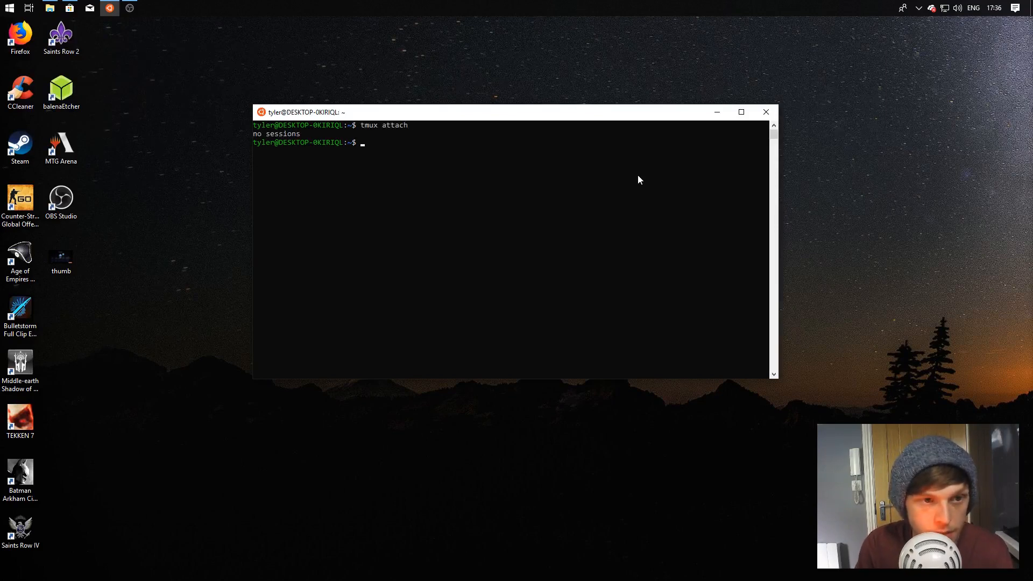
pyautogui.write('tmux')
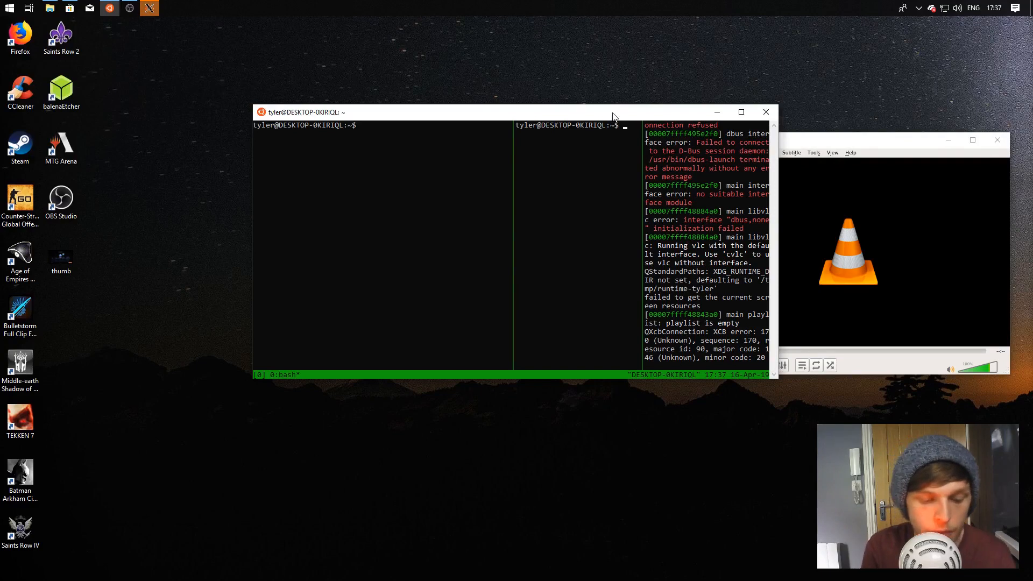
# Step: Run 'openshot-qt' in the middle tmux pane to launch the OpenShot editor
pyautogui.write('opens')
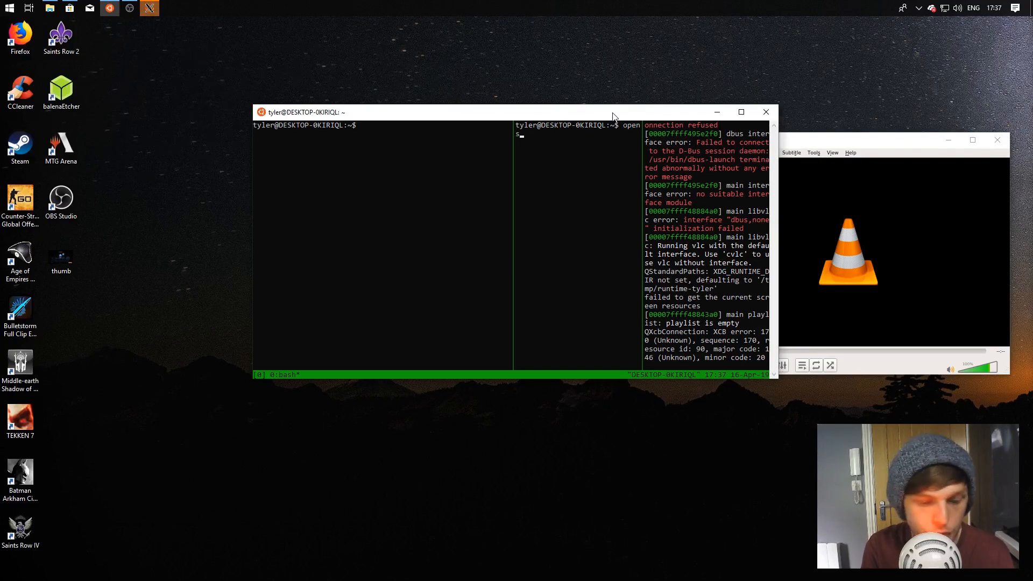
pyautogui.write('hot-')
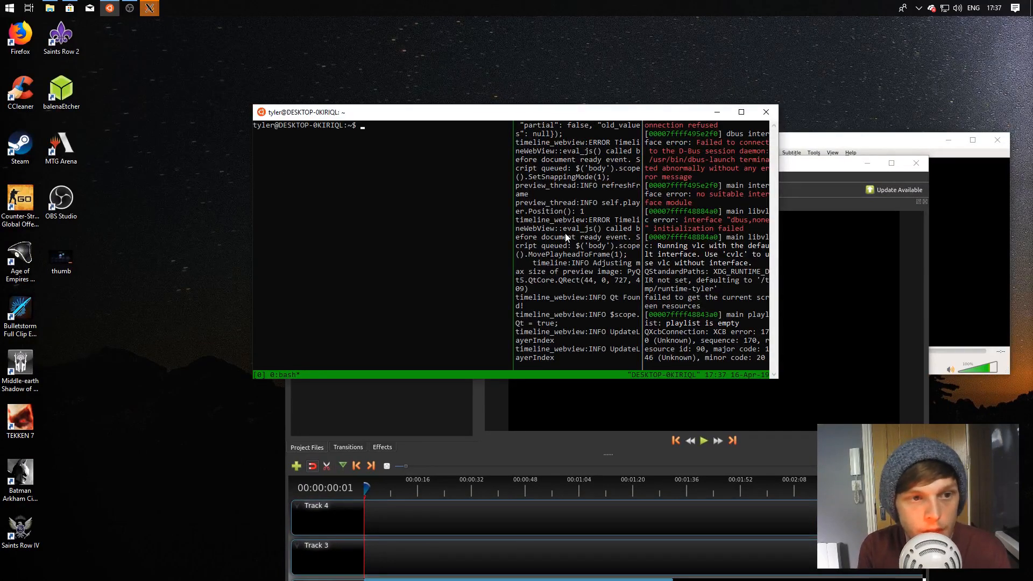
# Step: Run 'gedit' in the left pane to open a new untitled document
pyautogui.write('gedit')
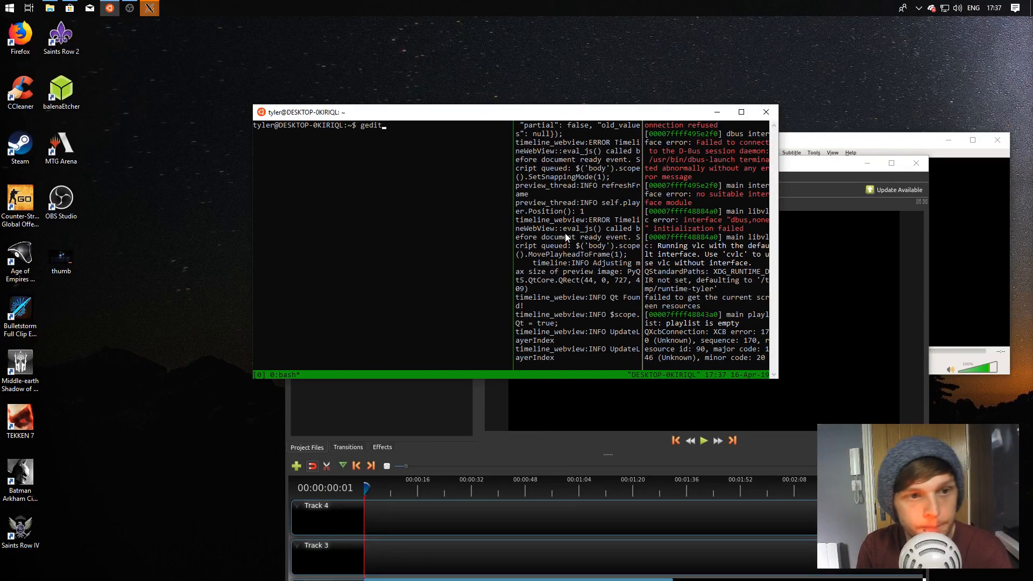
pyautogui.press('Return')
pyautogui.write('dfsgkjsd;gsdfg')
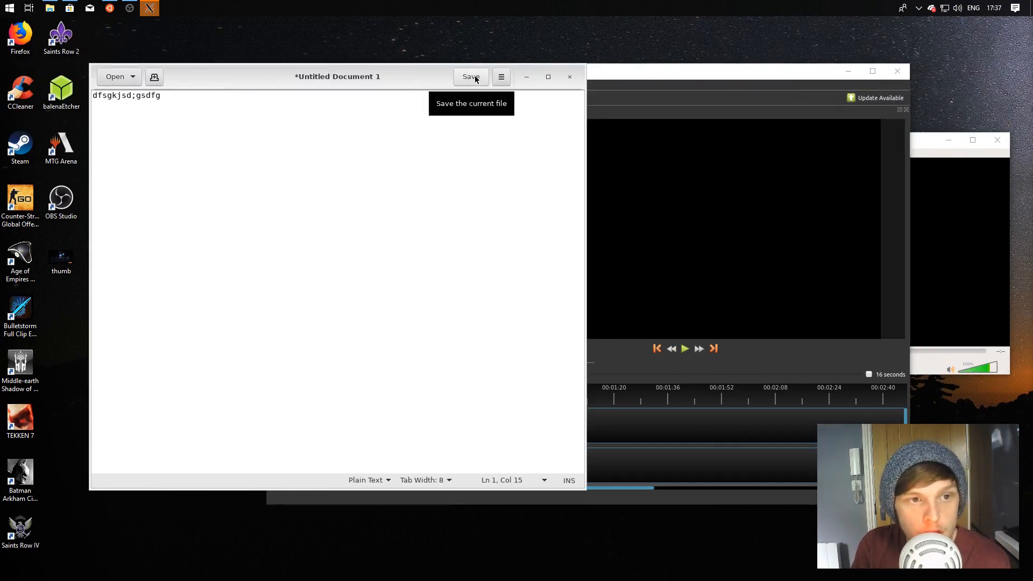
# Step: Save the gedit document as 'xgui' in the home folder
pyautogui.click(470, 76)
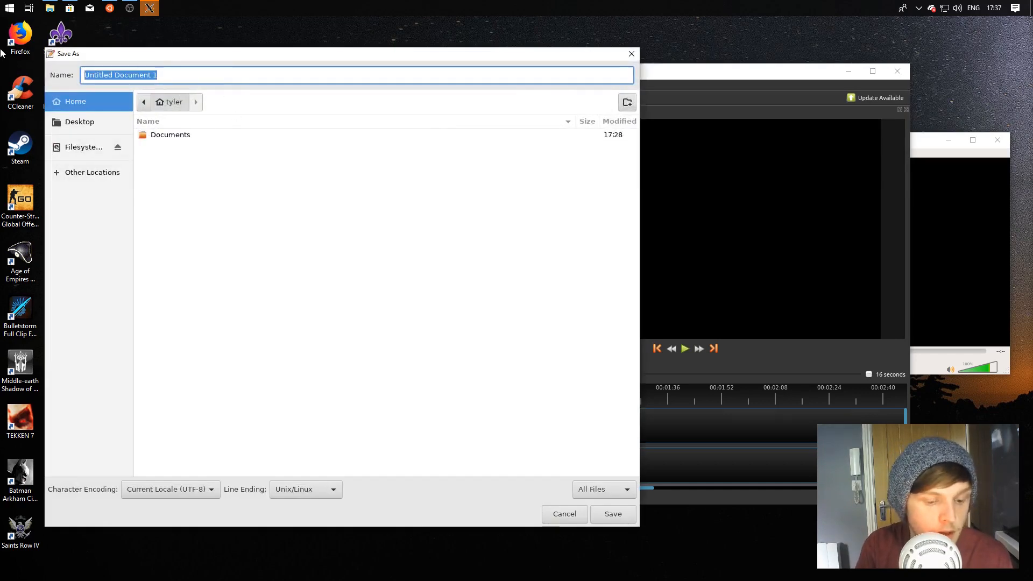
pyautogui.write('xgui')
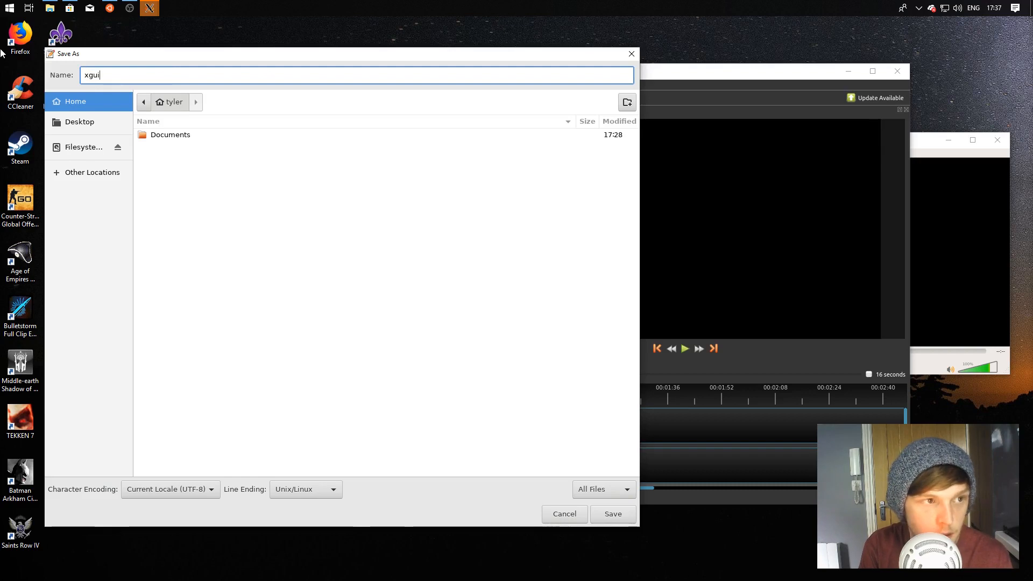
pyautogui.click(612, 515)
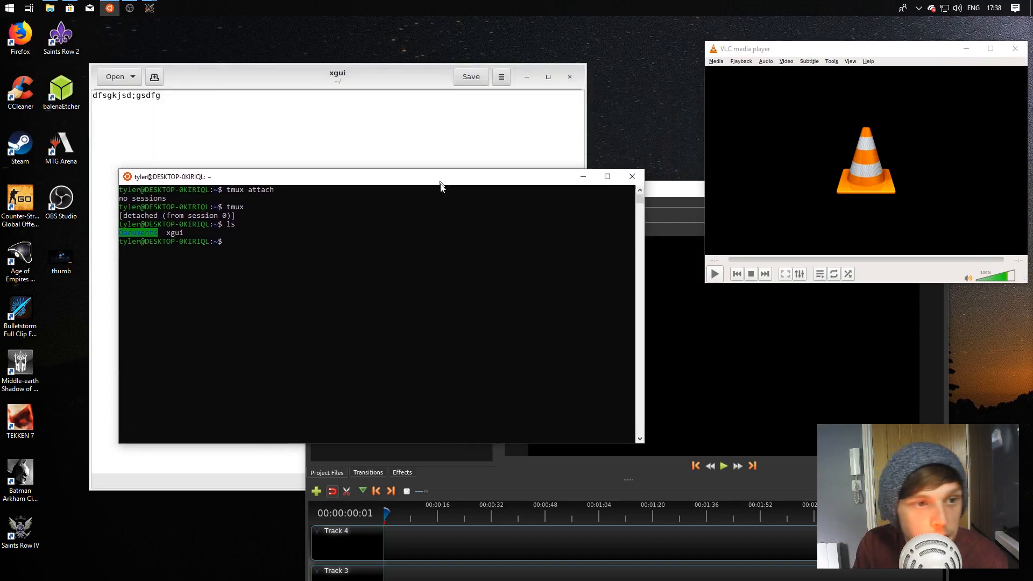
# Step: Bring the OpenShot editor window to the front after listing xgui with ls
pyautogui.click(149, 7)
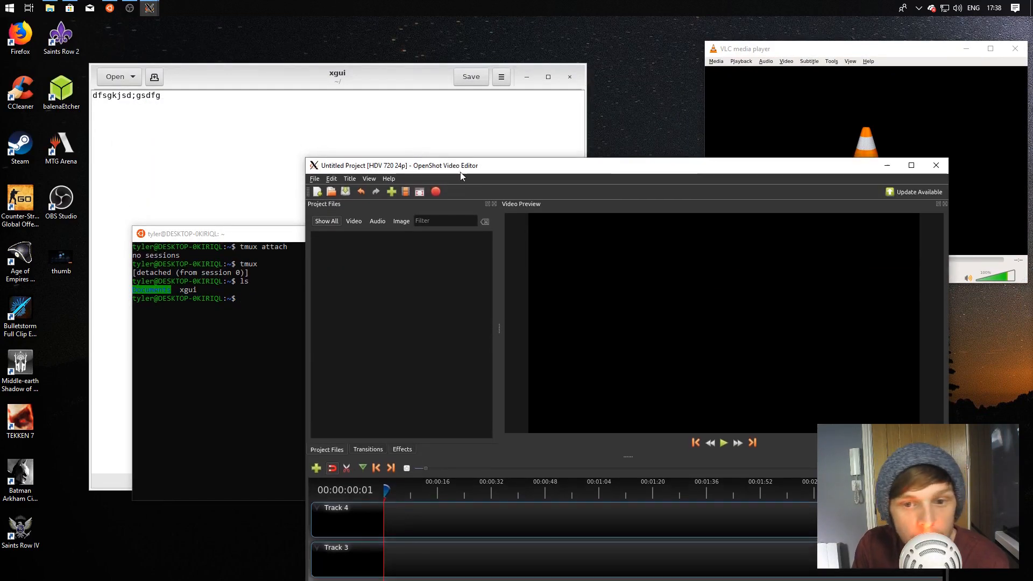